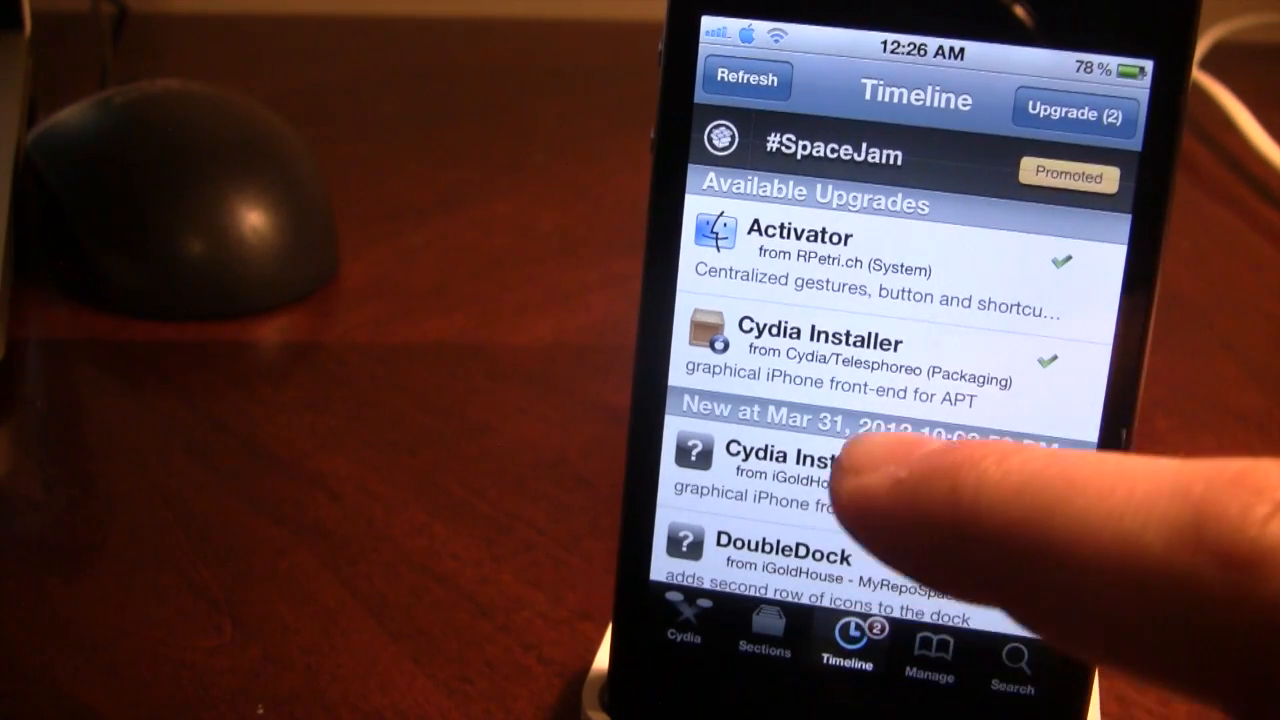
Step: Start the Cydia Installer upgrade from Available Upgrades so its download begins
left_click(850, 360)
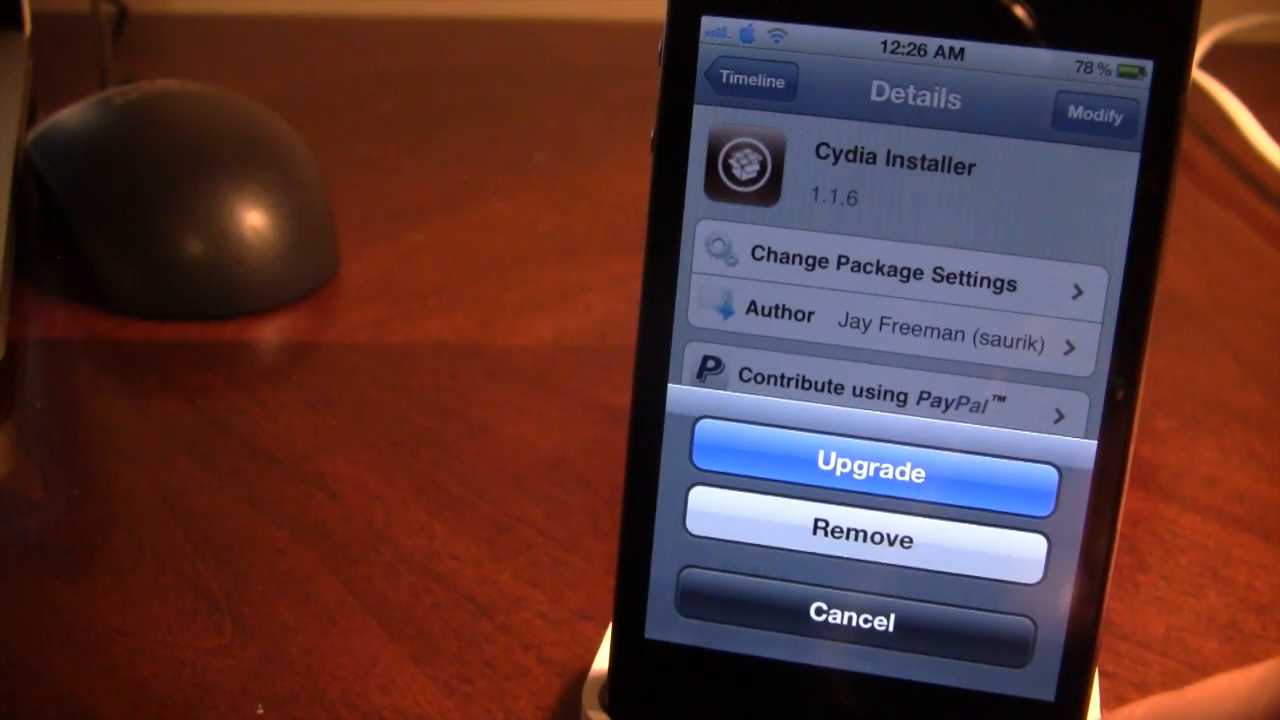
left_click(868, 472)
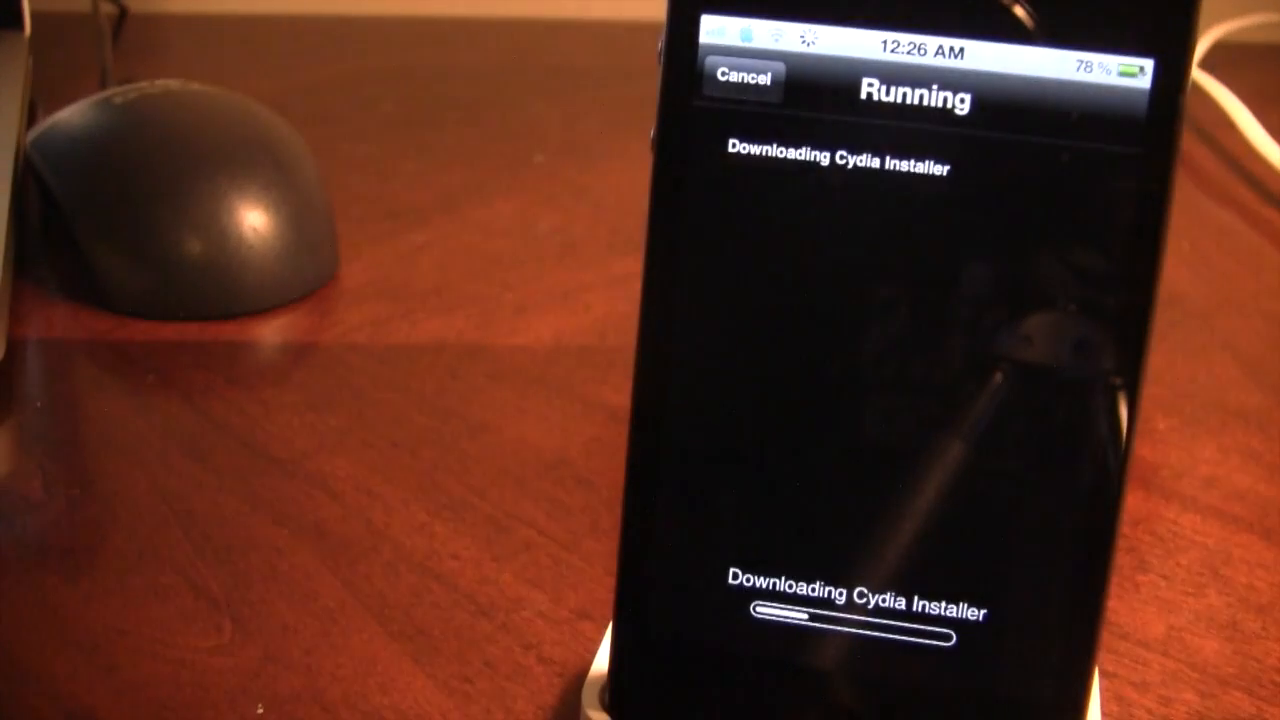